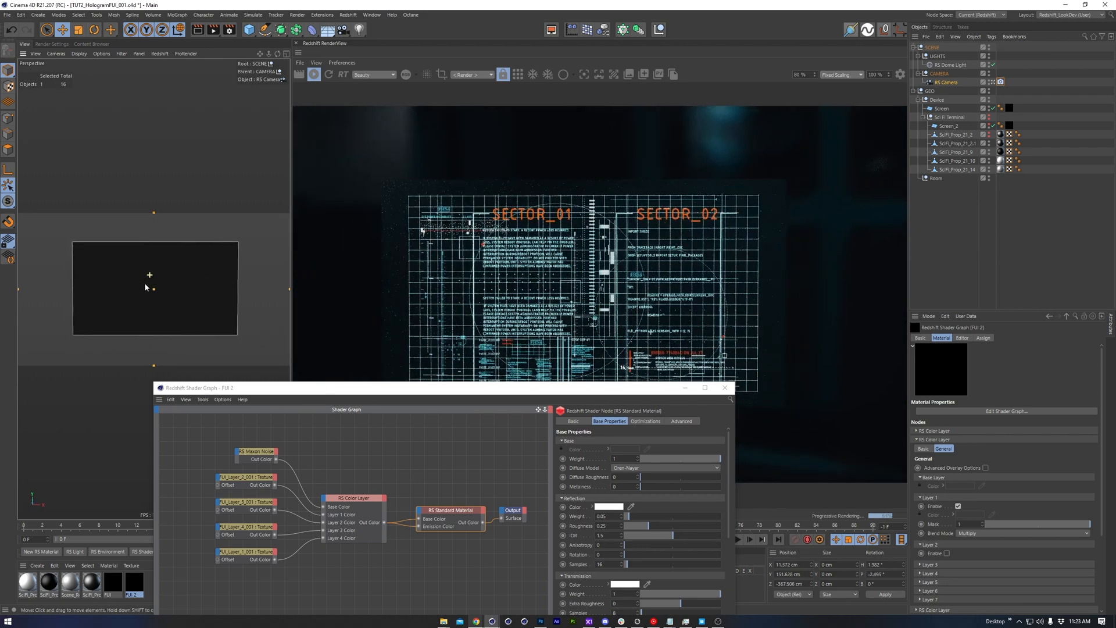
# - Inspect the noise and colour-layer blend settings, then find ParallaxOcclusionMapping.osl on GitHub
pyautogui.click(255, 451)
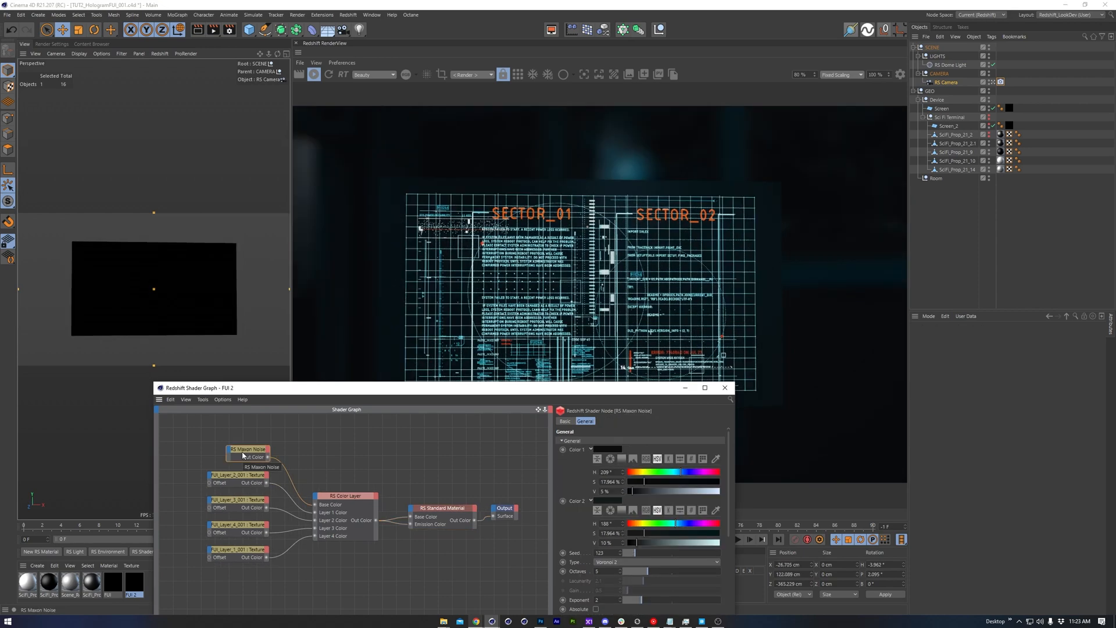
pyautogui.moveTo(447, 392)
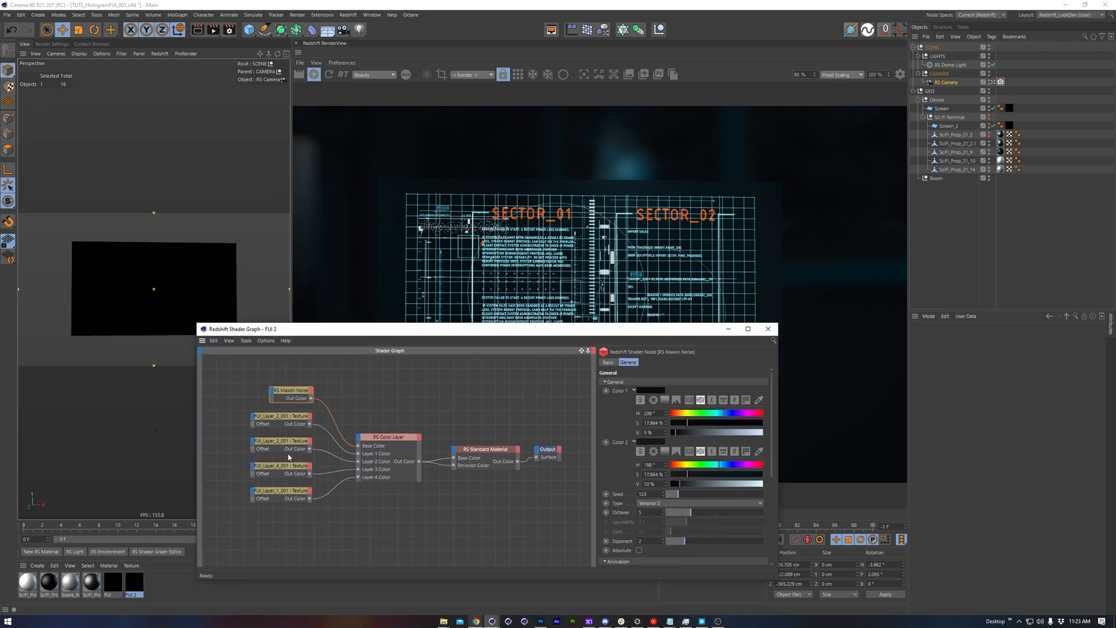
pyautogui.click(387, 437)
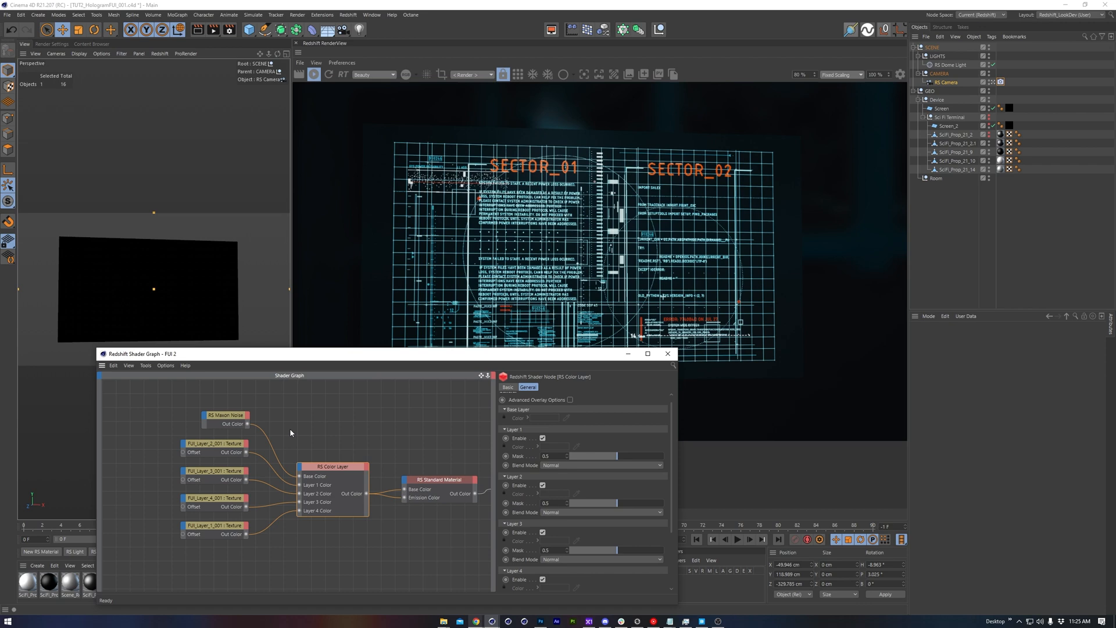
pyautogui.moveTo(432, 545)
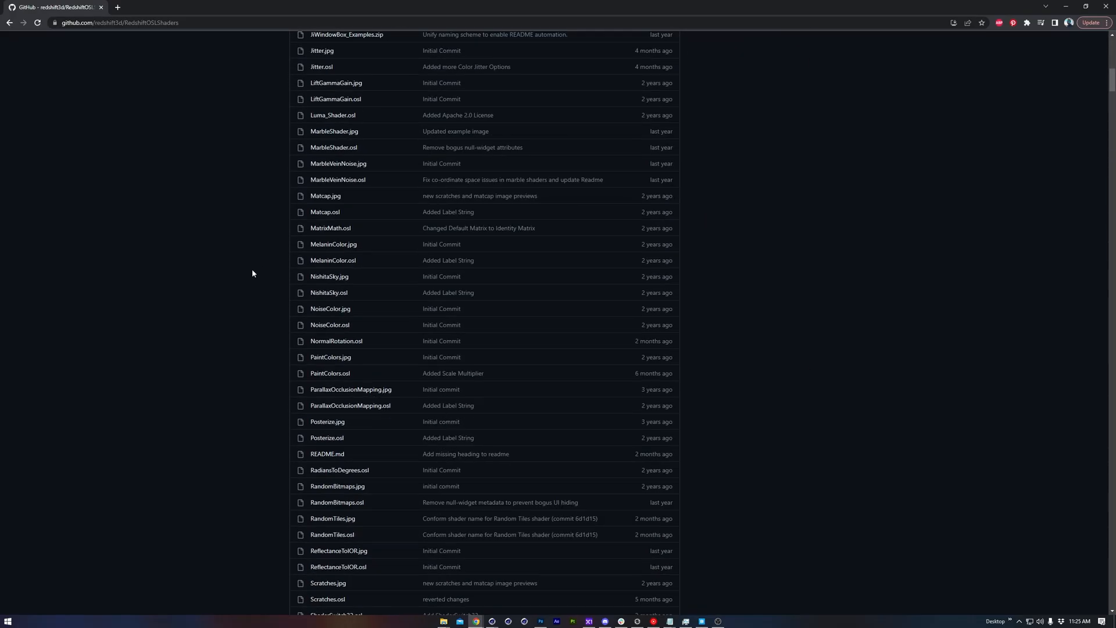
pyautogui.click(350, 405)
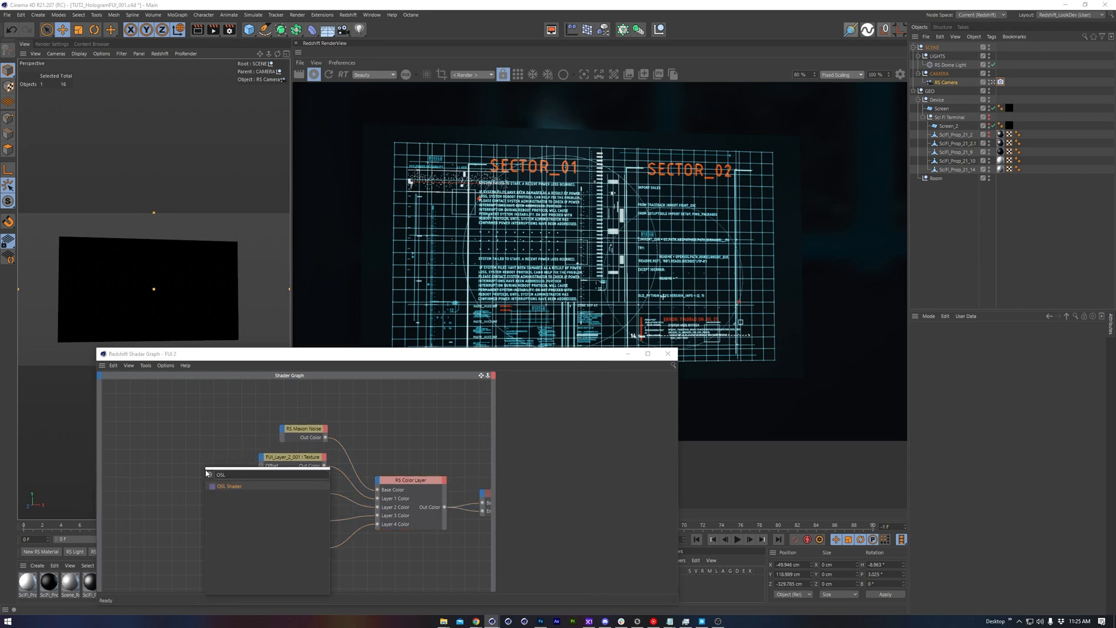
# - Add an OSL Shader node with the parallax occlusion code, compiled, showing its heightmap parameters
pyautogui.click(228, 485)
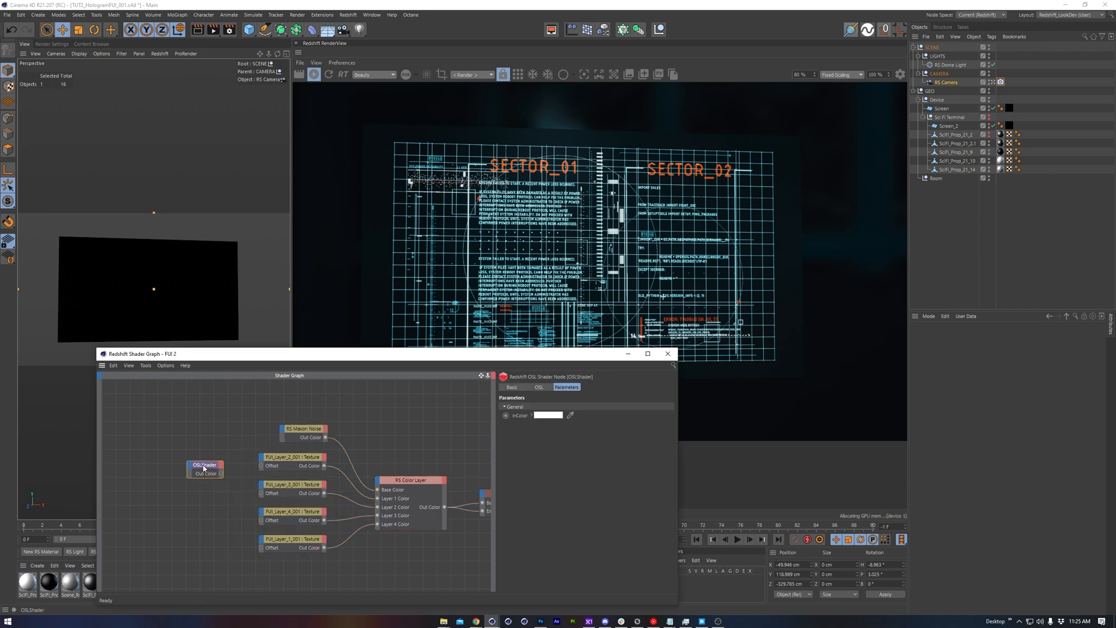
pyautogui.click(540, 387)
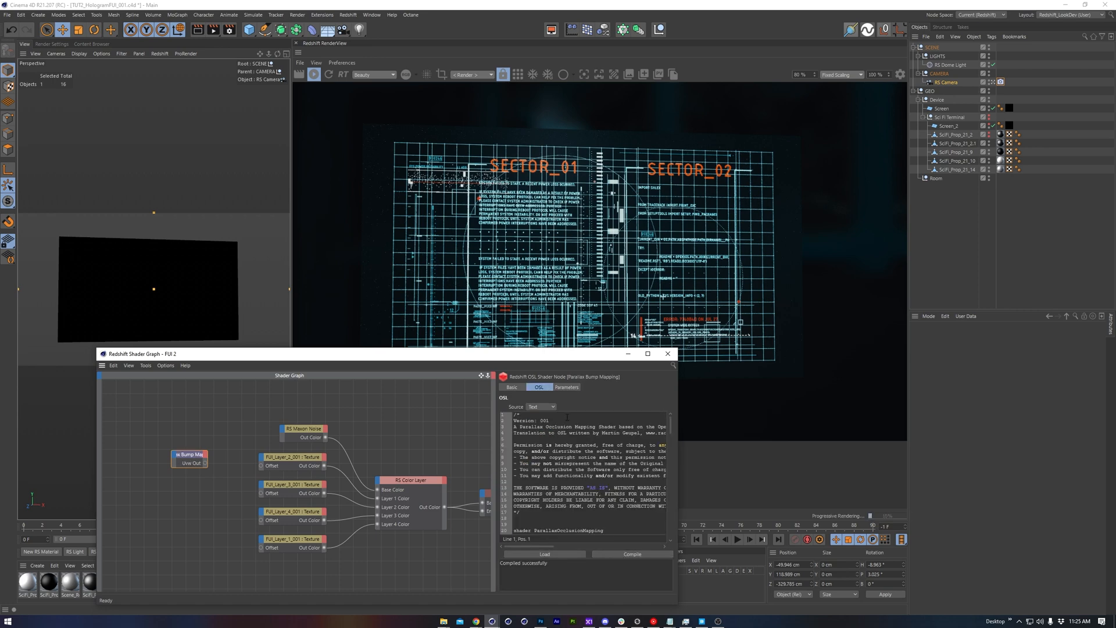
pyautogui.click(566, 387)
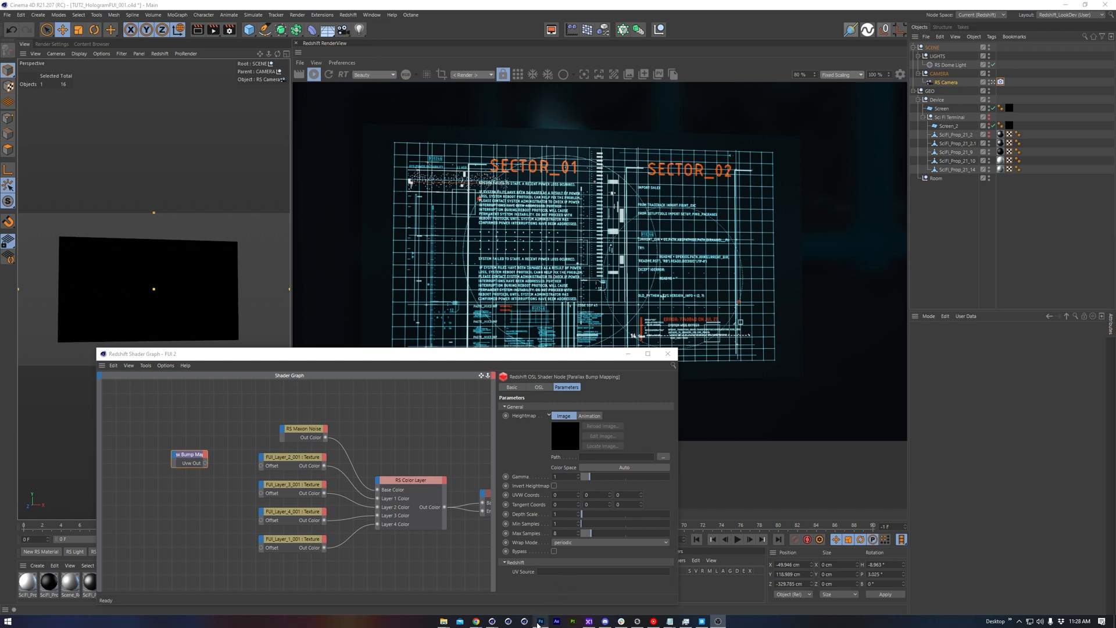
# - In Photoshop, confirm grey.jpg's colour is the 7F7F7F mid-grey
pyautogui.click(540, 620)
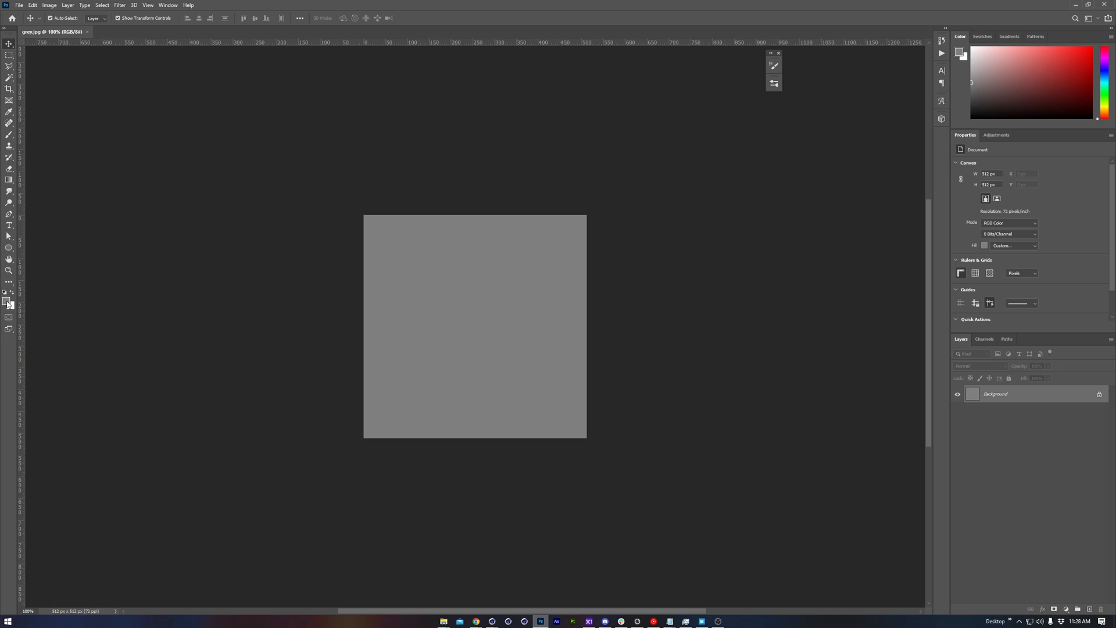
pyautogui.click(6, 301)
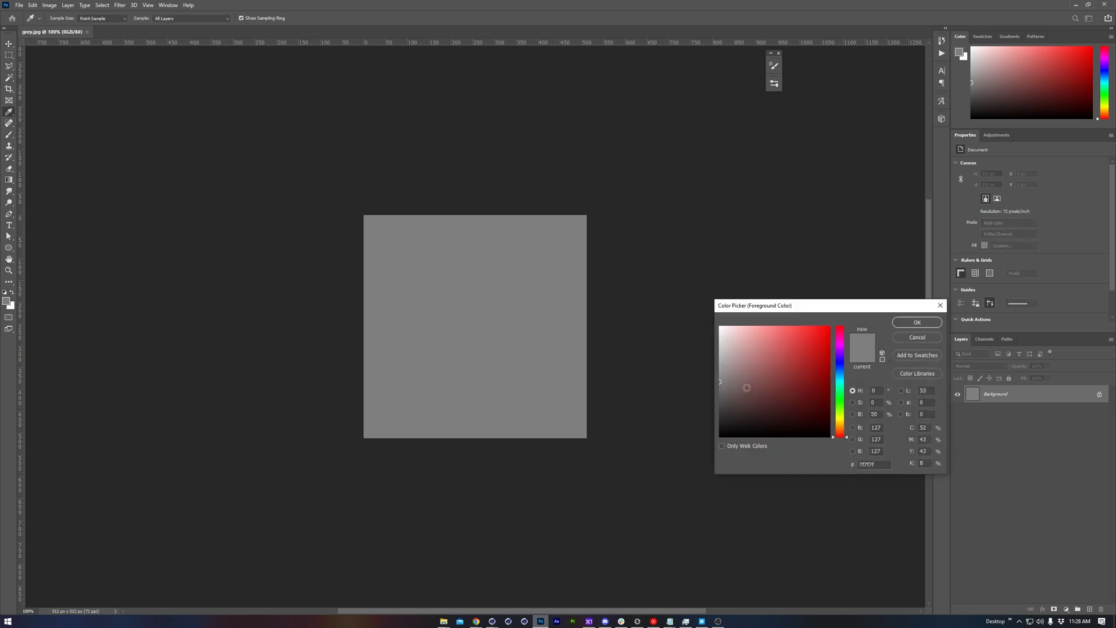
pyautogui.click(916, 321)
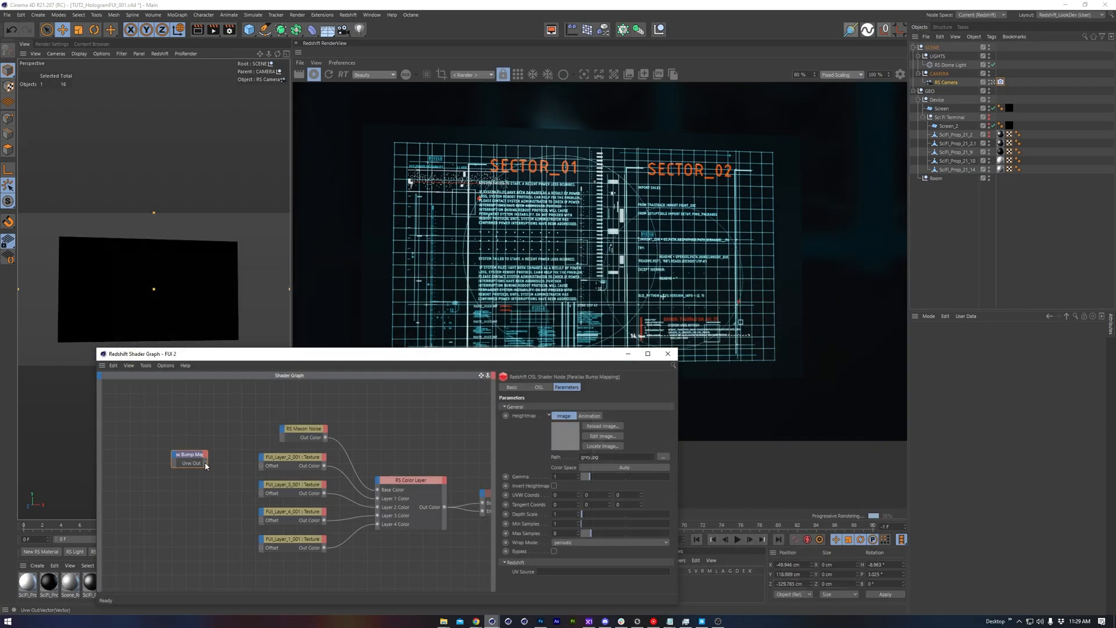
# - Wire a Parallax Bump Mapping node's output into a FUI texture's Offset input
pyautogui.moveTo(206, 462); pyautogui.dragTo(261, 465)
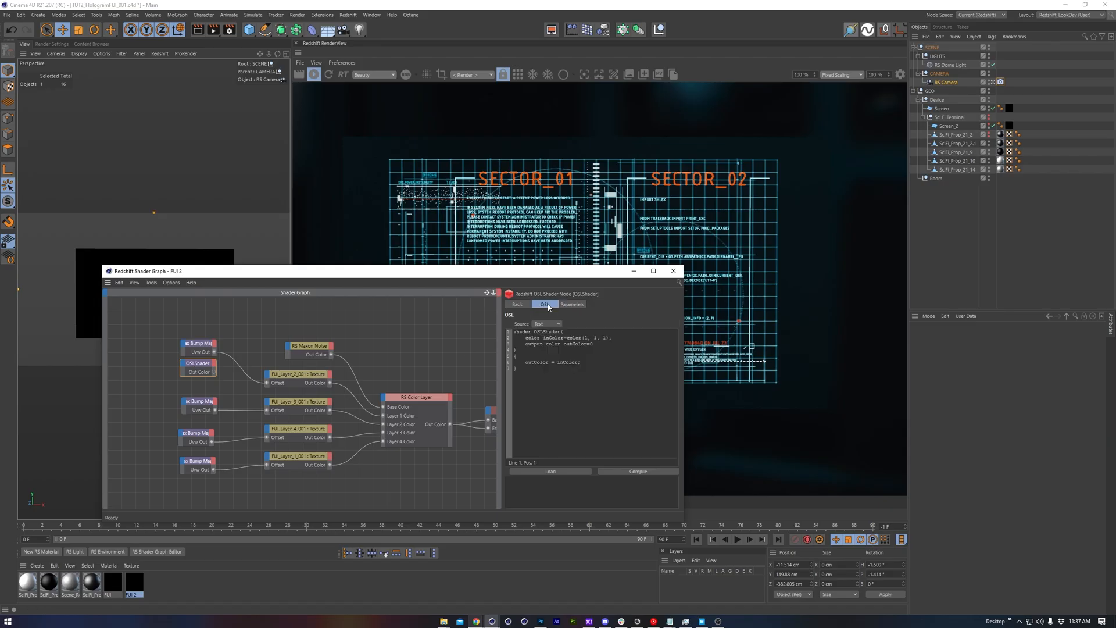
# - Compile the pasted blur shader code in the new OSL Shader node
pyautogui.click(637, 470)
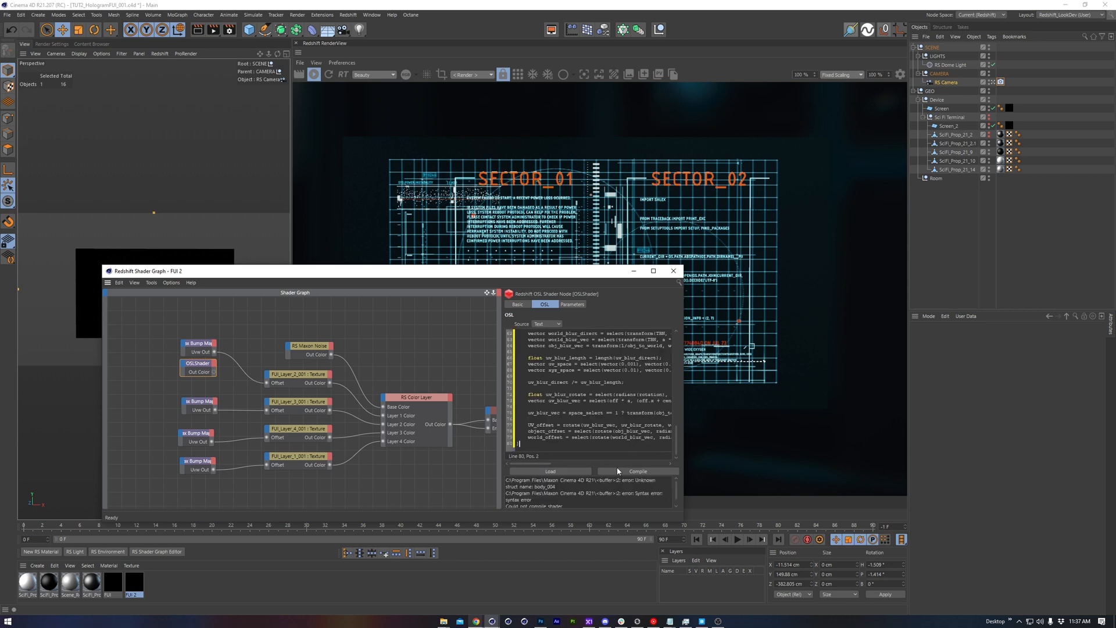
pyautogui.click(571, 304)
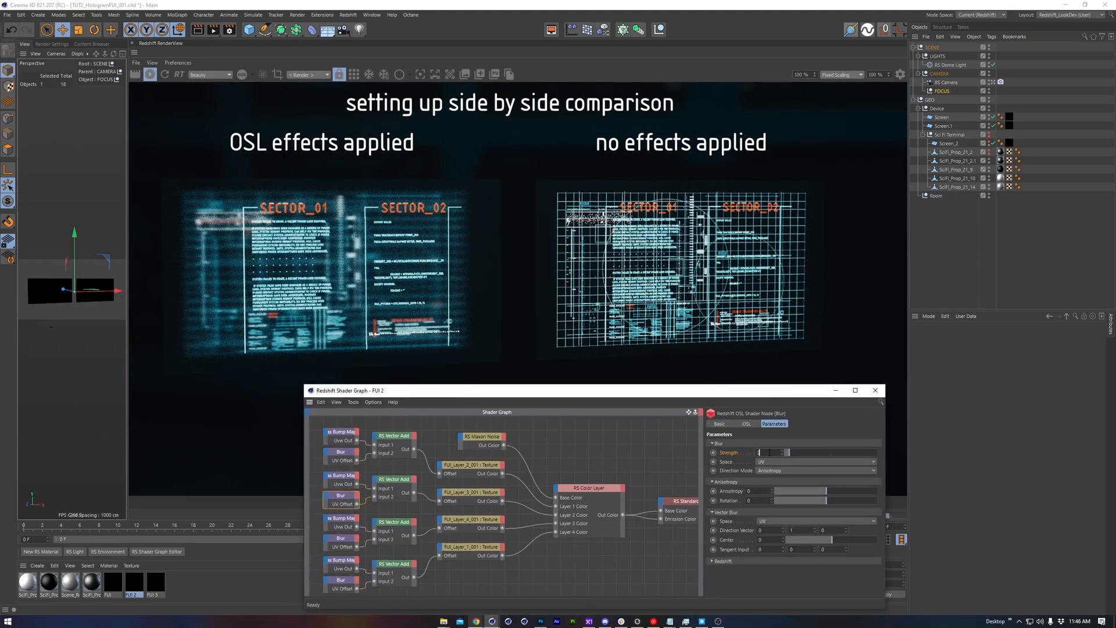
# - Set the Blur node's Strength to 2.5 and close the Redshift Shader Graph
pyautogui.write('2.5')
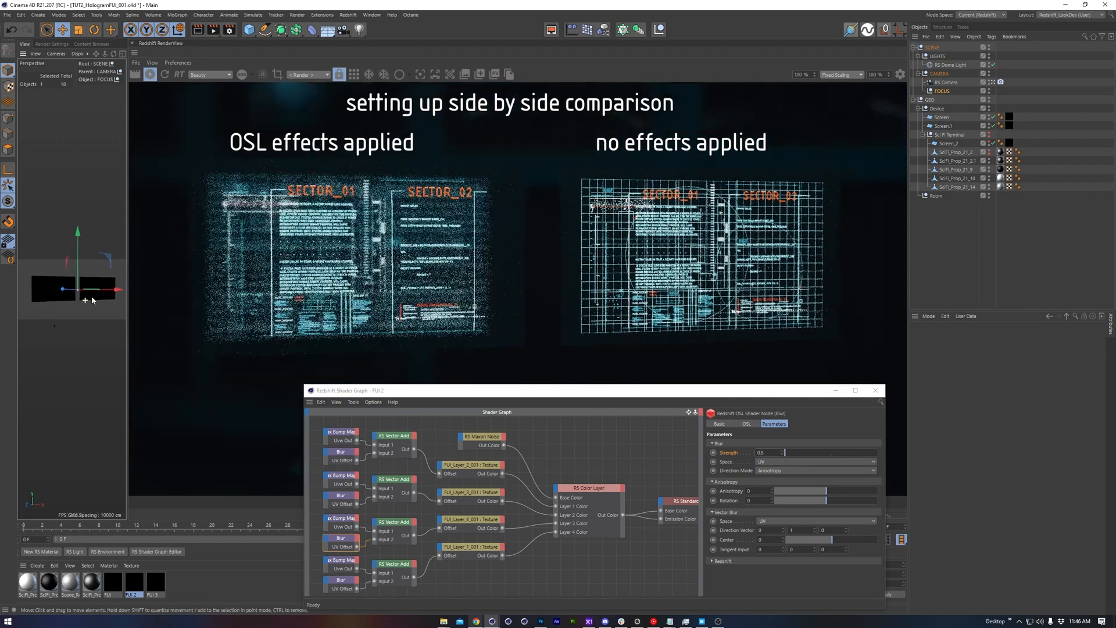
pyautogui.click(875, 390)
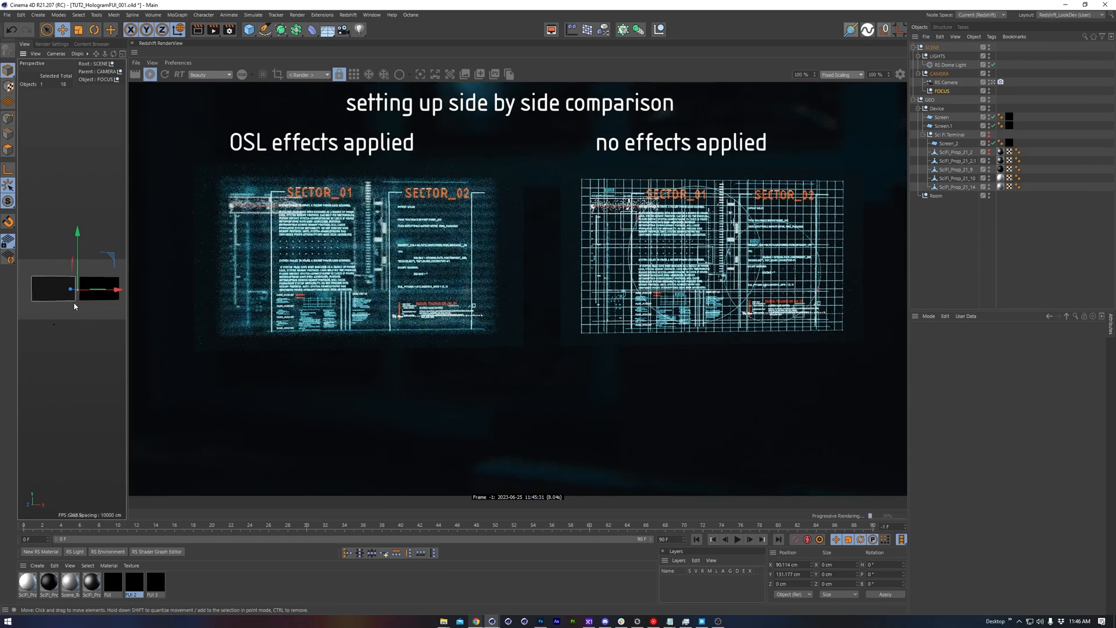